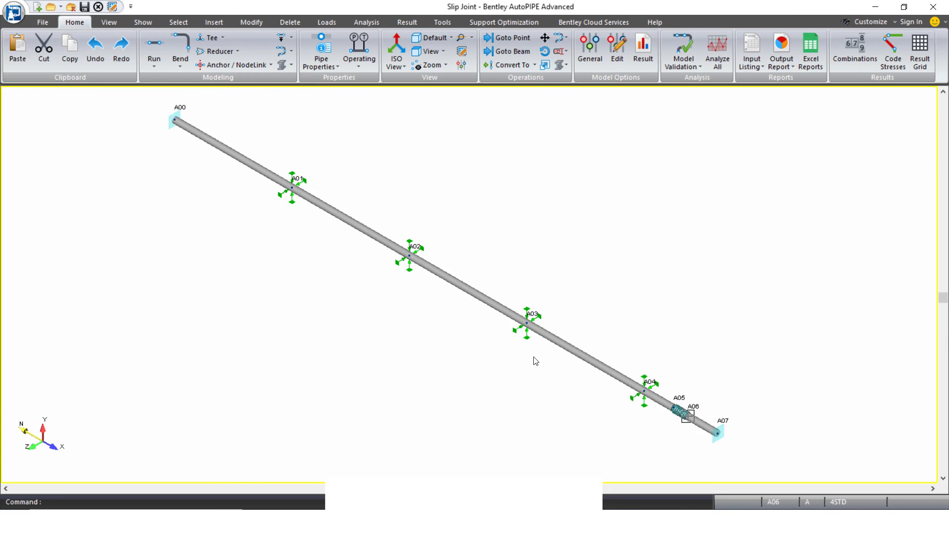
mouse_move(696, 416)
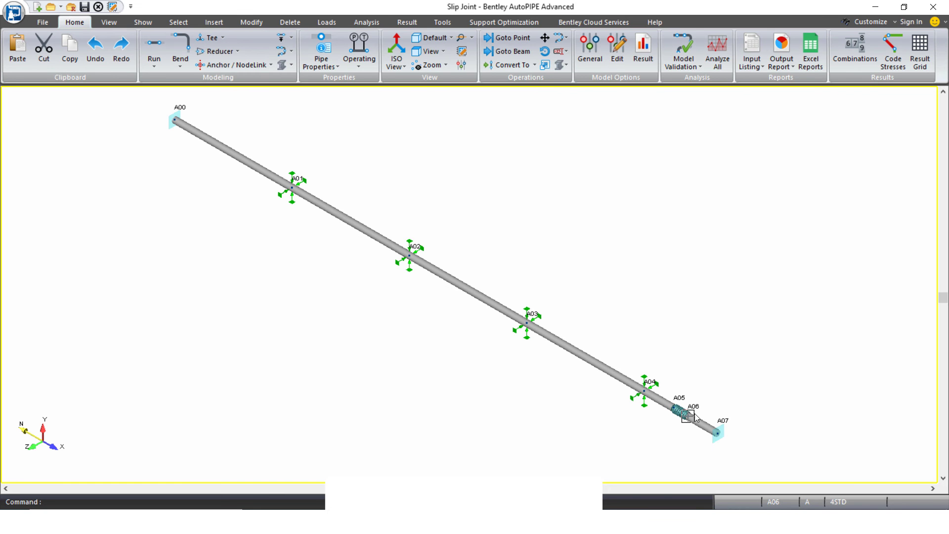
Step: Switch the ribbon to the Analysis commands for the slip joint model
left_click(366, 21)
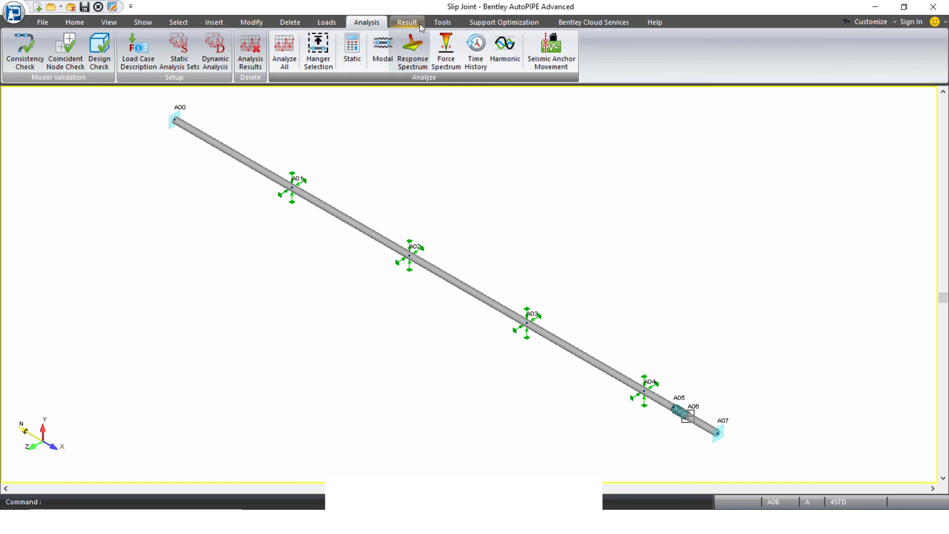
Step: Show the deflected shape on the pipe run for load combination GRTP1(1)
left_click(406, 22)
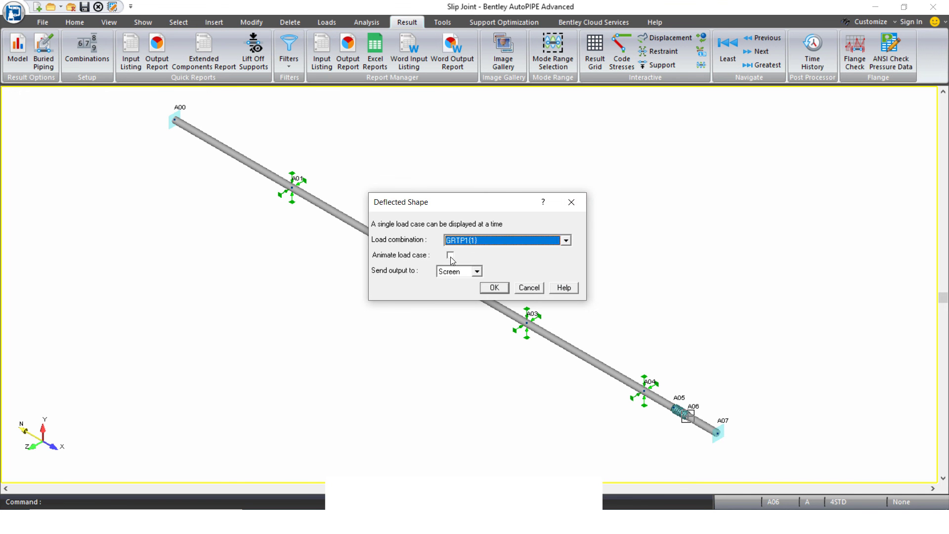
left_click(494, 287)
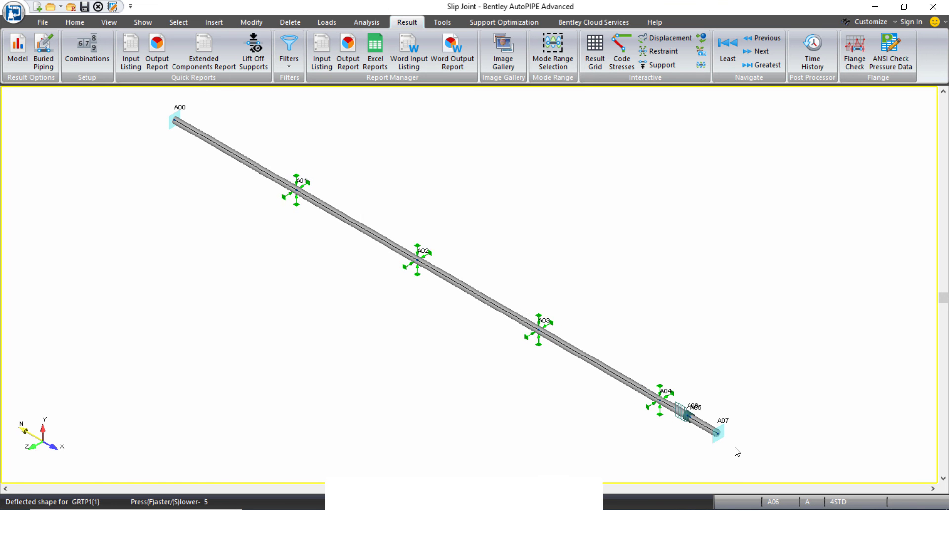
mouse_move(754, 449)
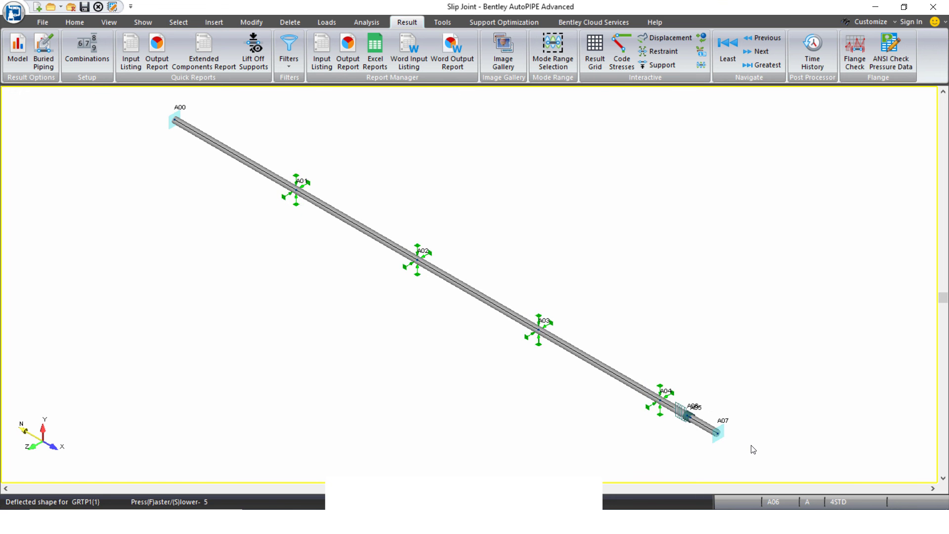
Step: Report GRTP1(1) displacements at point A06: Dx -0.037 in, total 0.037 in, no rotation
left_click(668, 38)
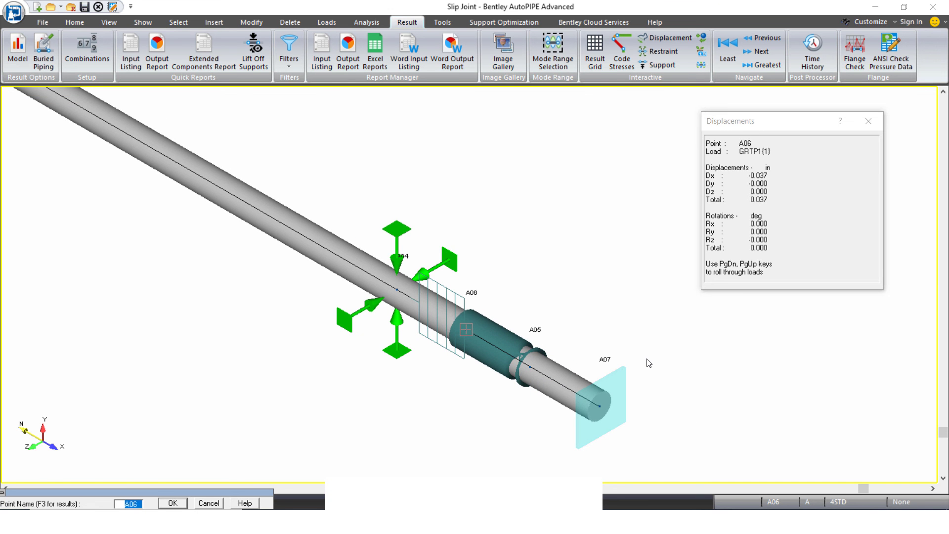
left_click(524, 368)
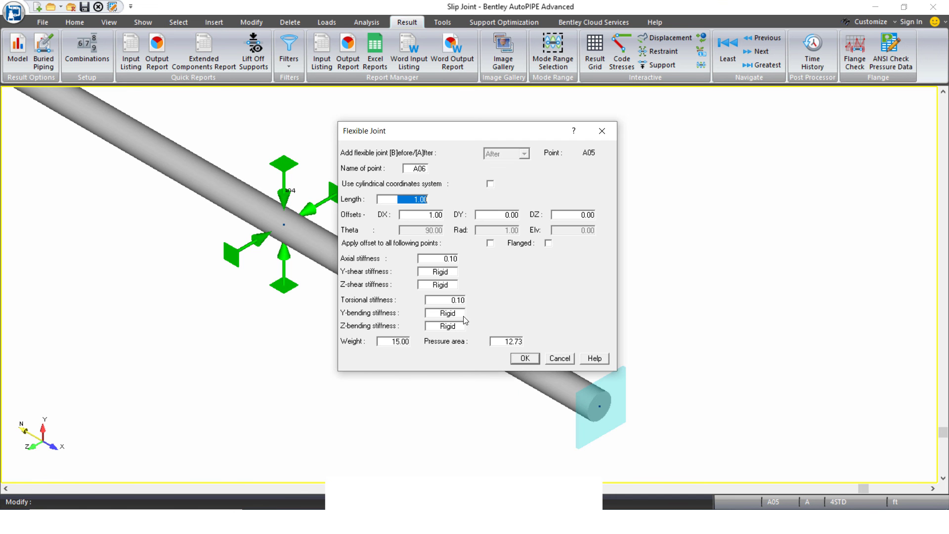
mouse_move(549, 342)
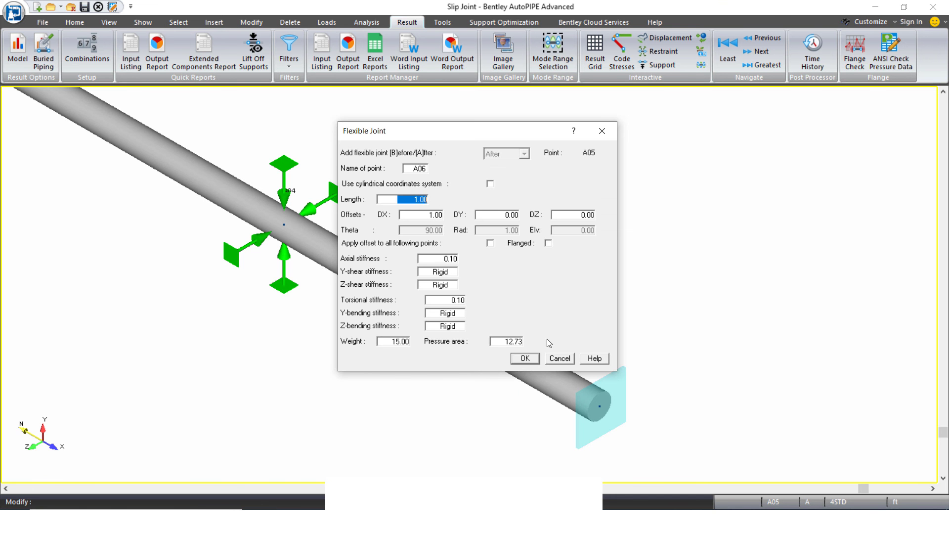